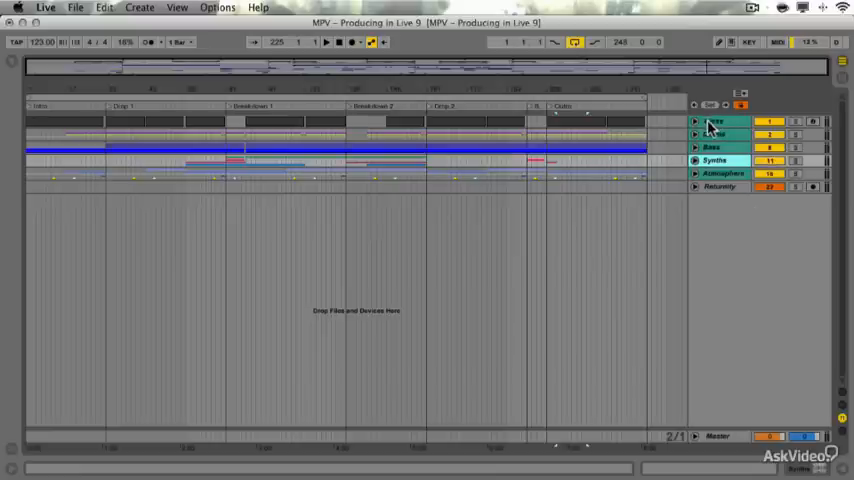
Show the Session View mixer with the Bass group unfolded into Bass Line and Subs.
left_click(695, 121)
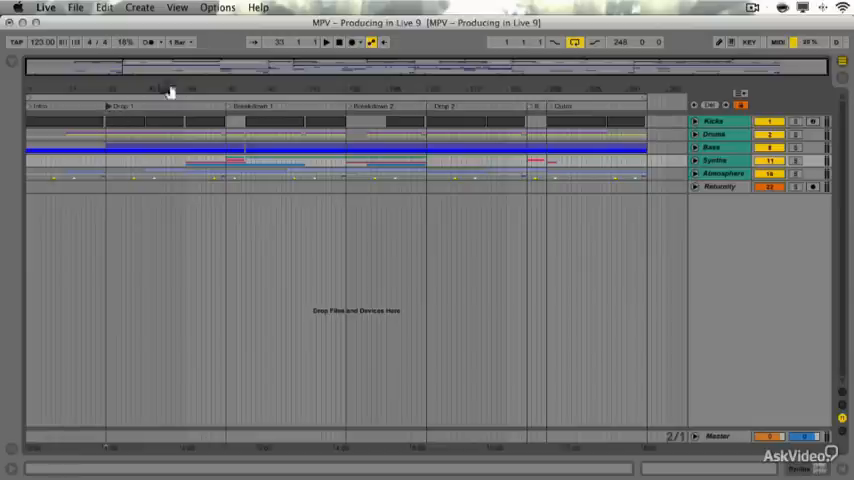
left_click(326, 42)
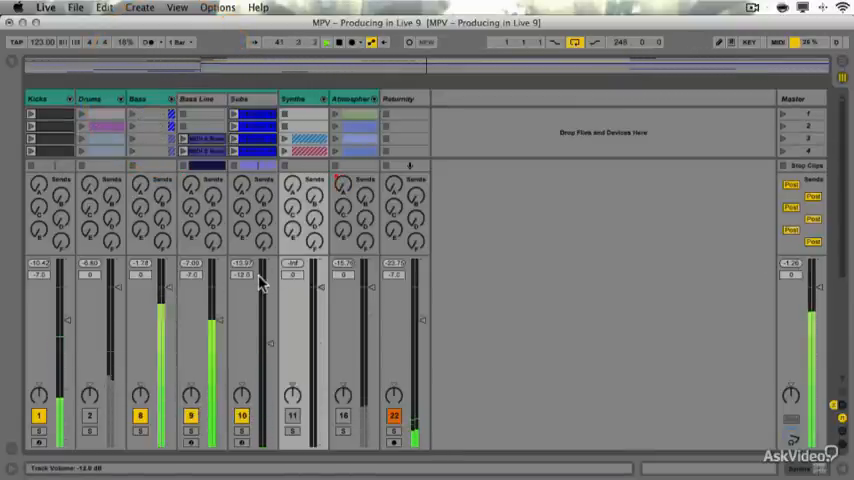
Lower the Subs volume to -11 dB and reset the master peak readout.
left_click_drag(168, 320, 168, 293)
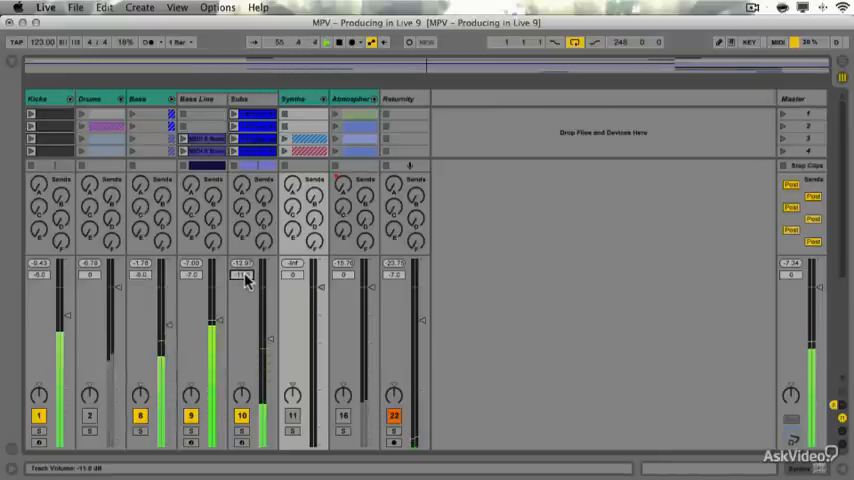
left_click(795, 265)
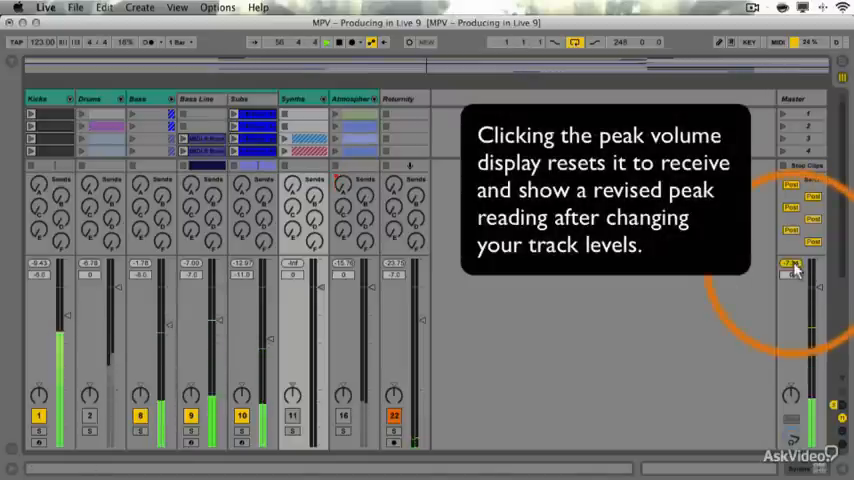